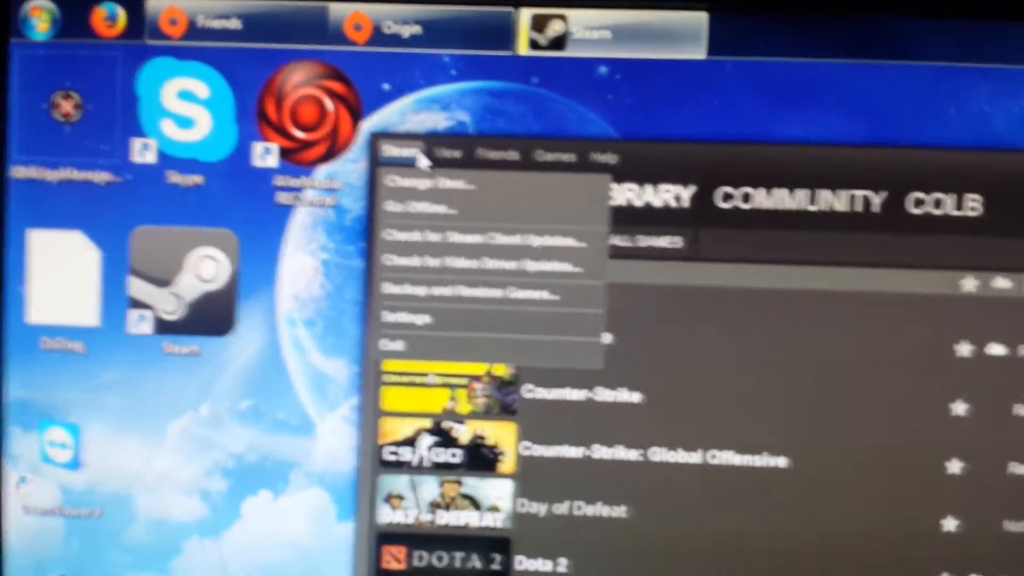
Reach the Beta participation dialog in Steam's Account settings, currently set to opt out
left_click(405, 317)
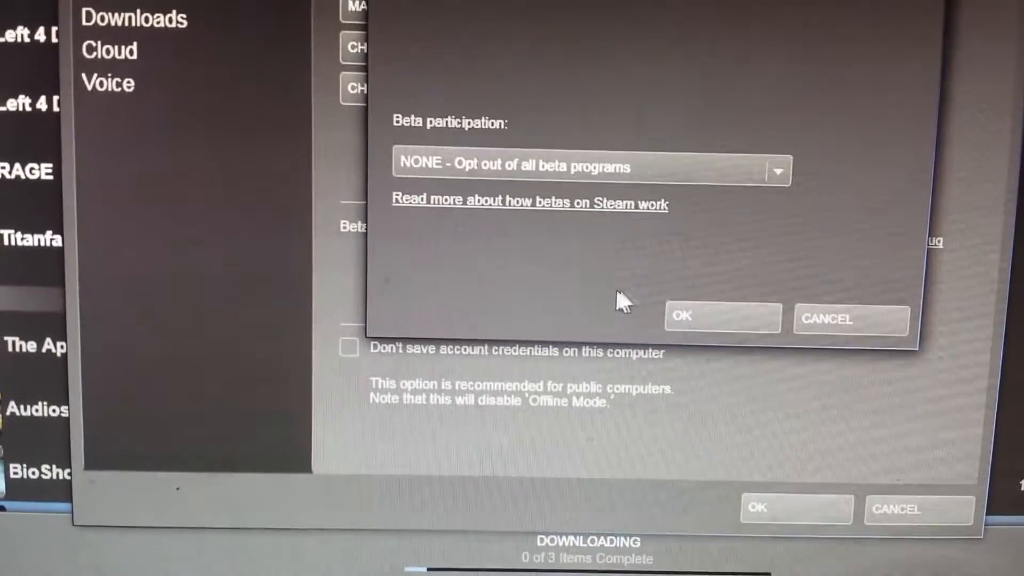
Set Beta participation to Steam Beta Update and confirm the enrollment
left_click(780, 169)
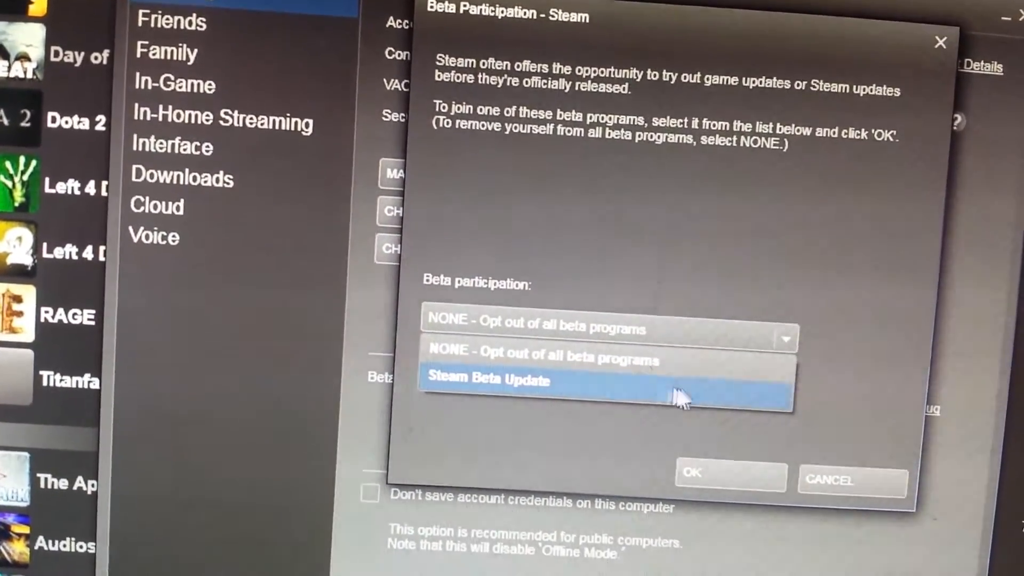
left_click(493, 380)
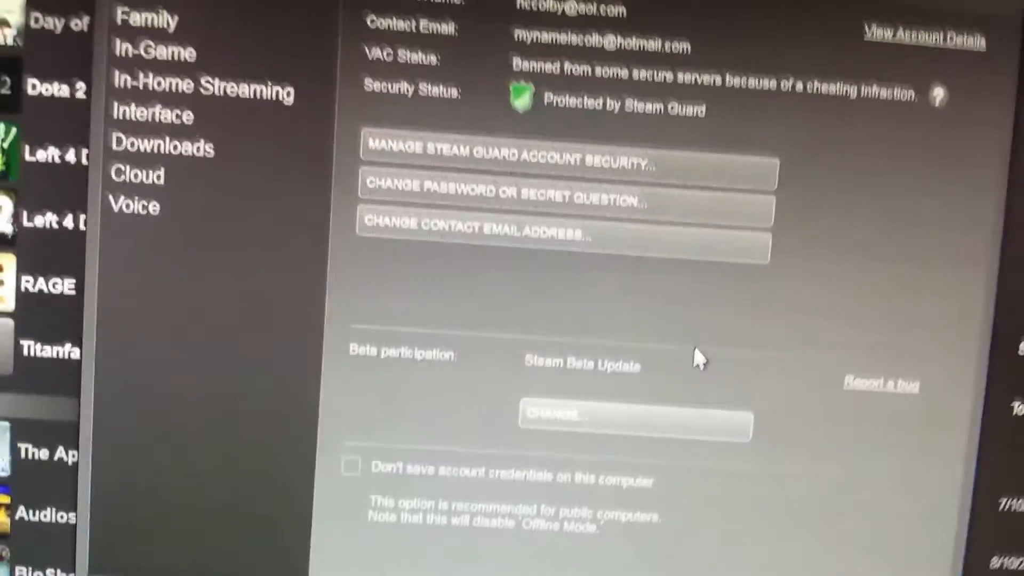